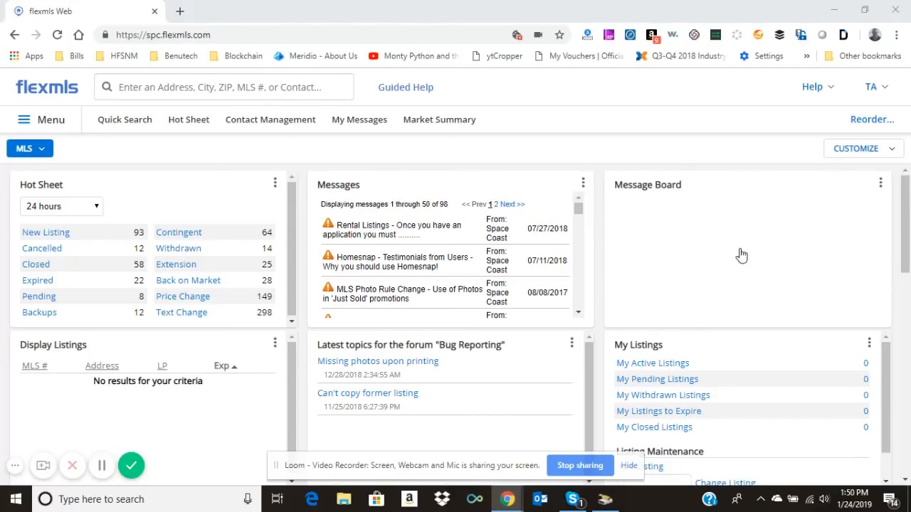
mouse_move(544, 94)
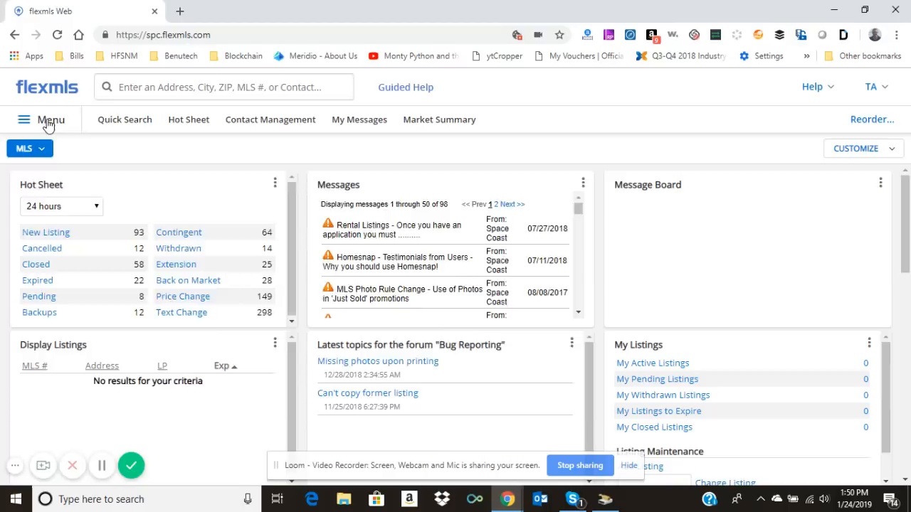
Launch Title Toolbox - Property Reports & Net Sheets from the FlexMLS Products menu.
click(24, 119)
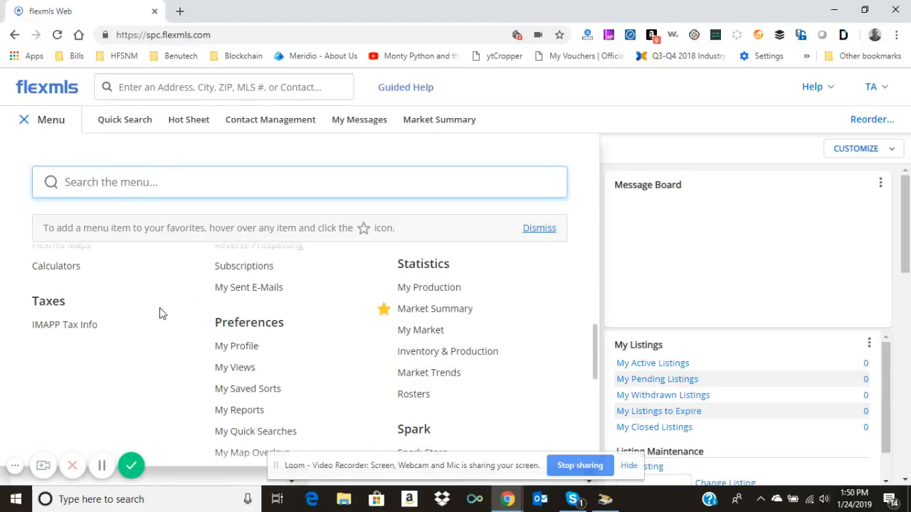
scroll(down, 3)
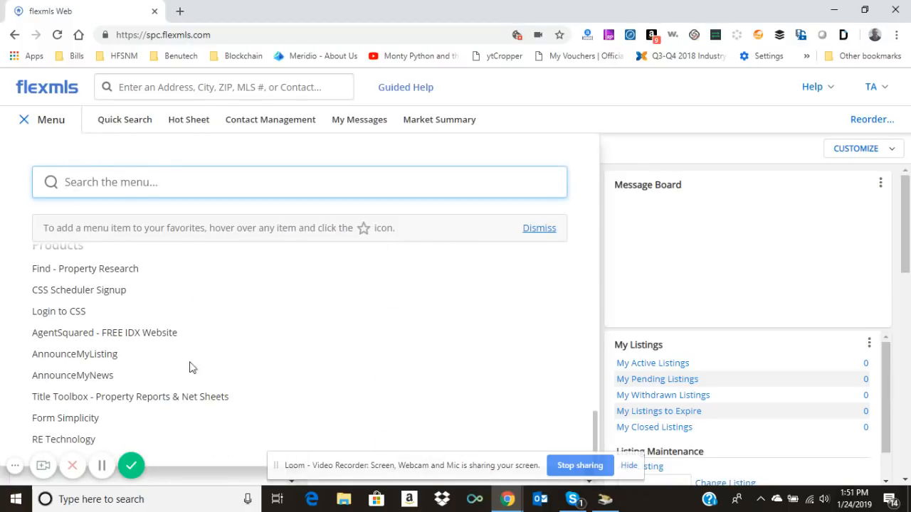
mouse_move(111, 405)
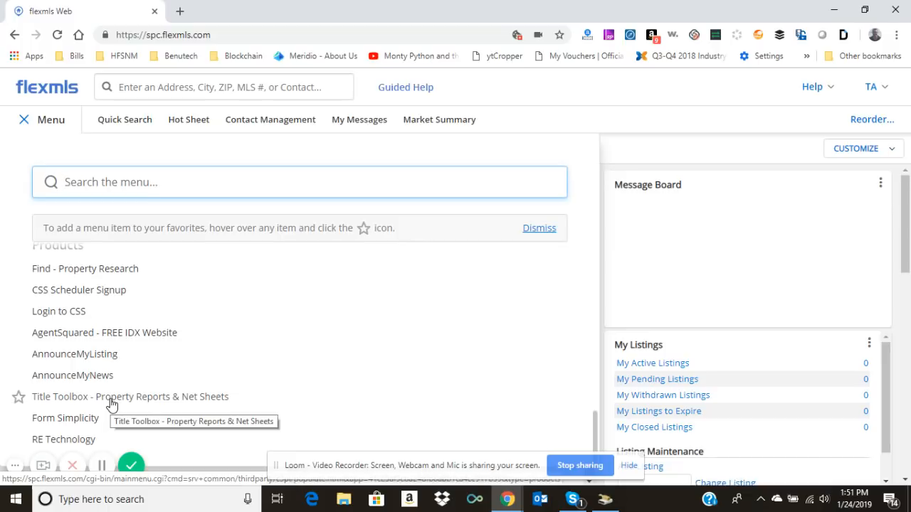
click(131, 396)
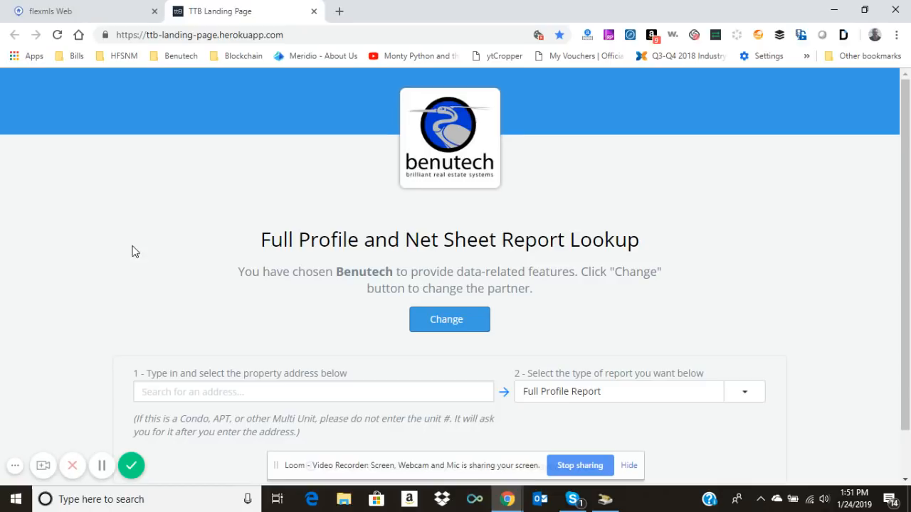
scroll(down, 3)
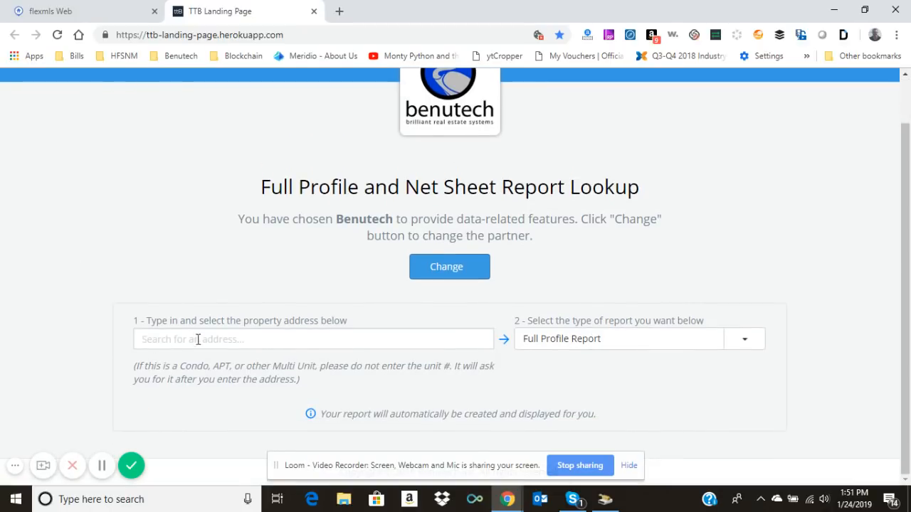
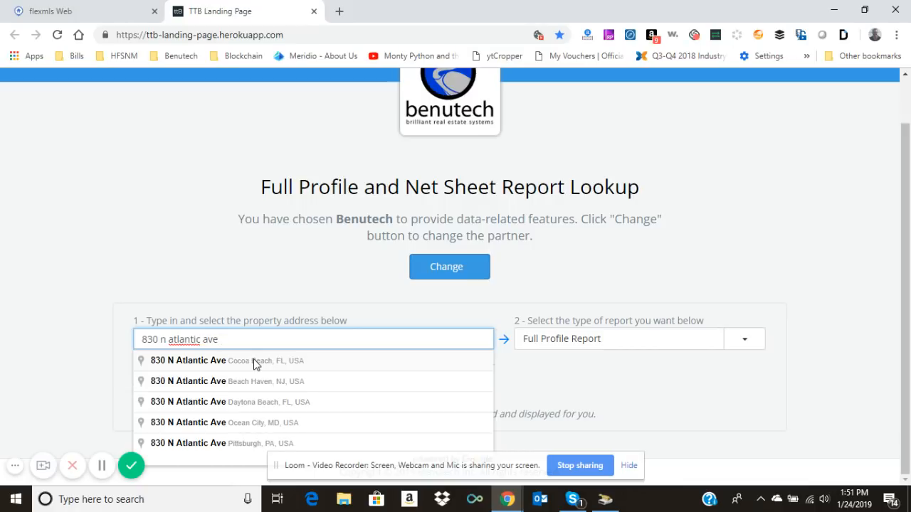
click(188, 360)
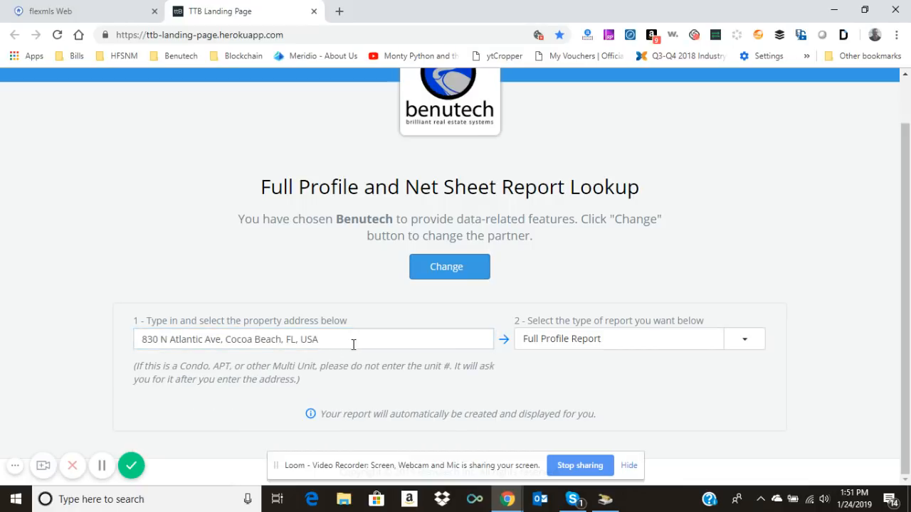
mouse_move(359, 343)
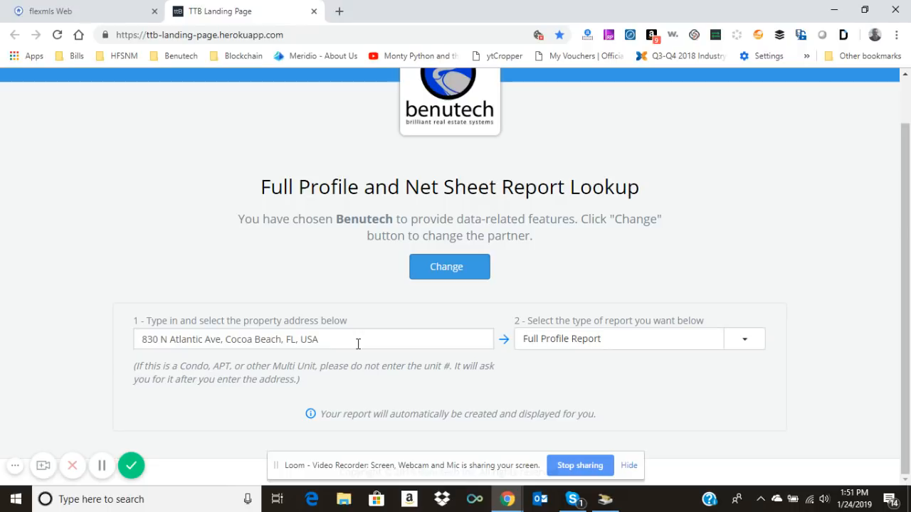
mouse_move(654, 407)
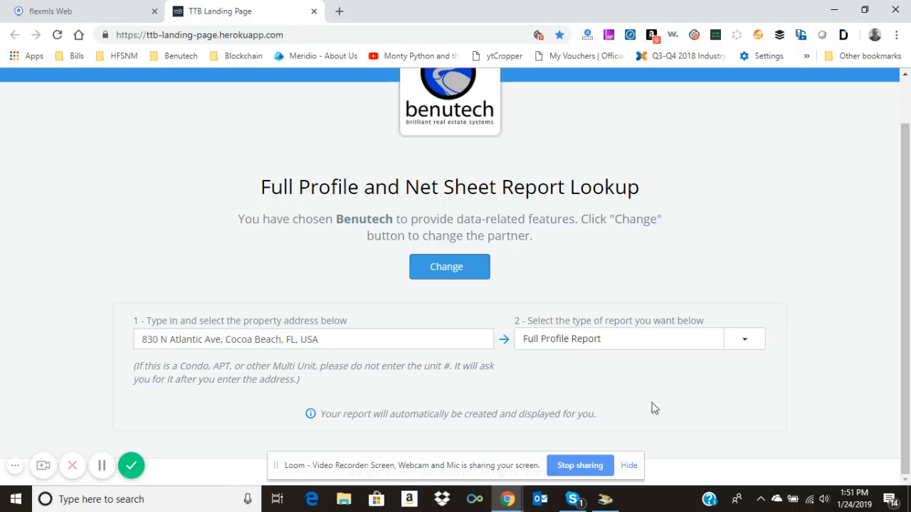
Switch the report type to NetSheet and select unit Apt B101.
click(744, 339)
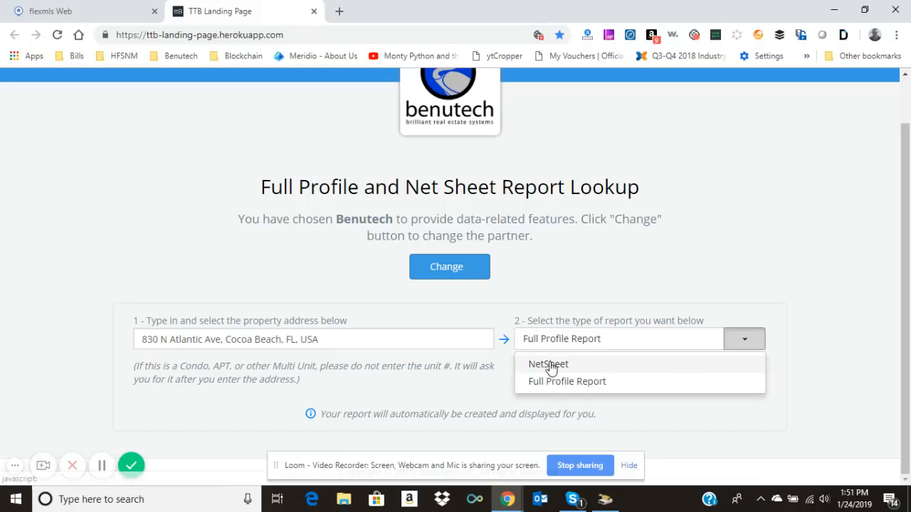
click(548, 364)
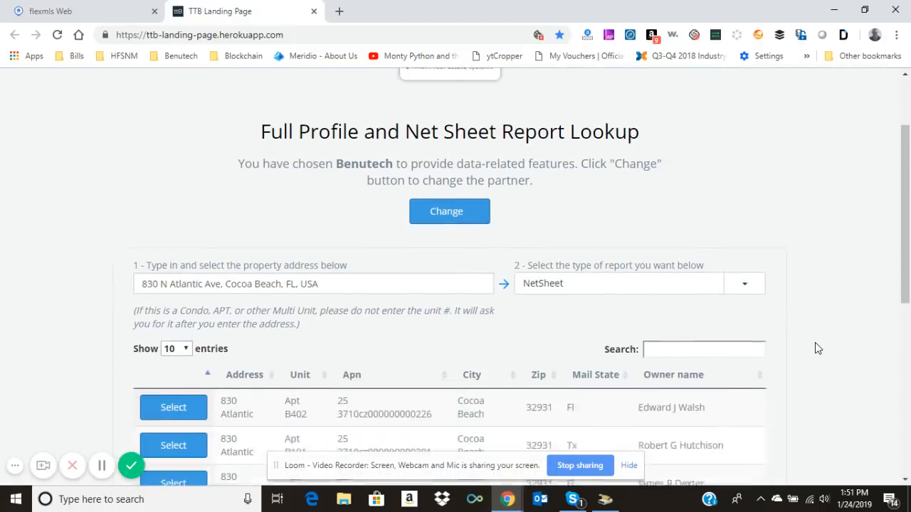
scroll(down, 3)
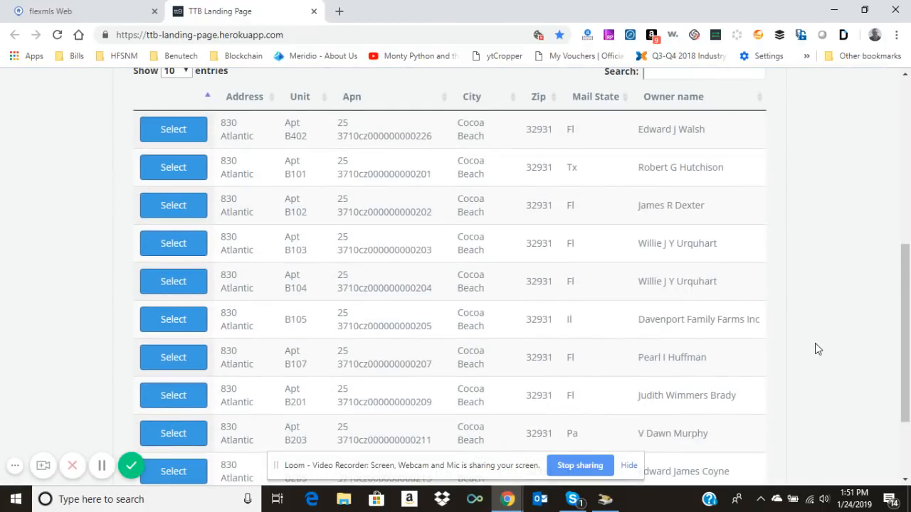
mouse_move(413, 168)
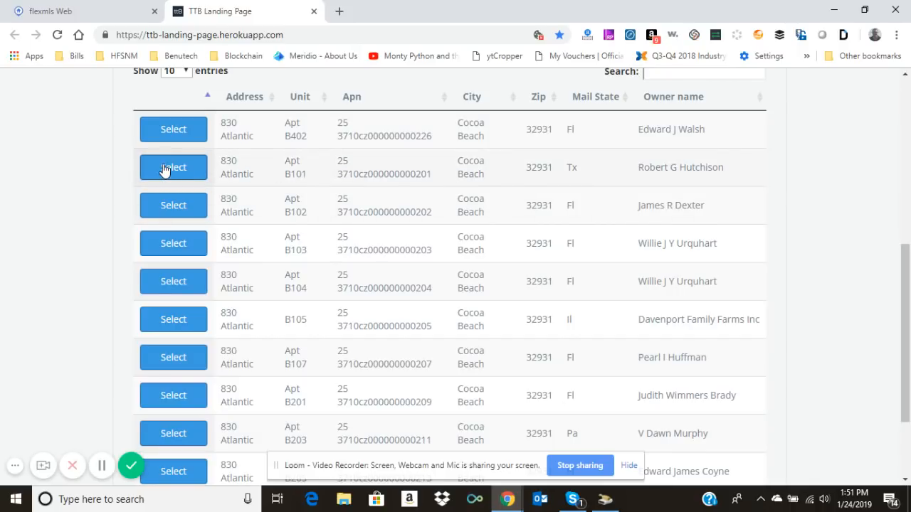
click(173, 168)
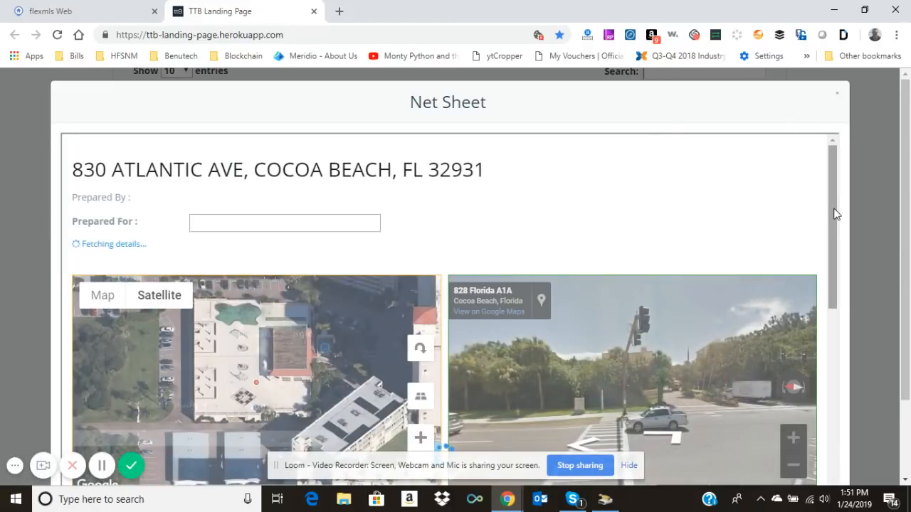
scroll(down, 3)
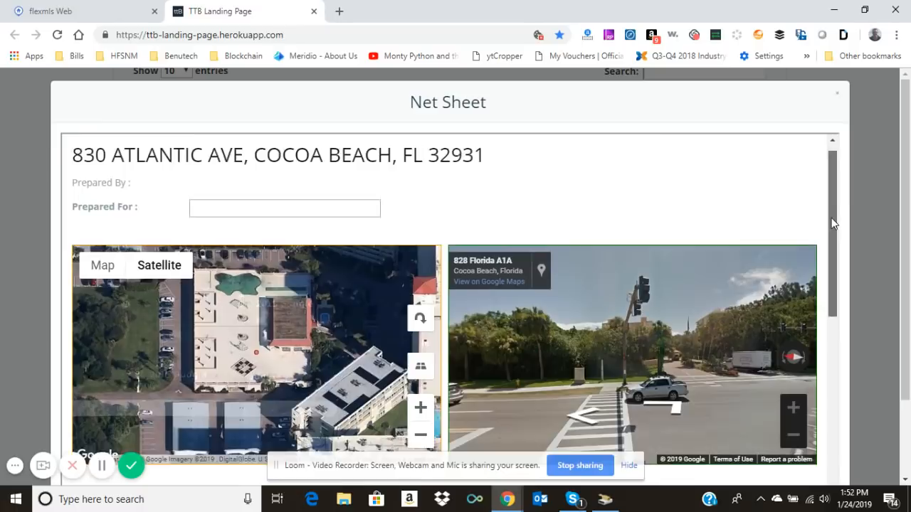
scroll(down, 3)
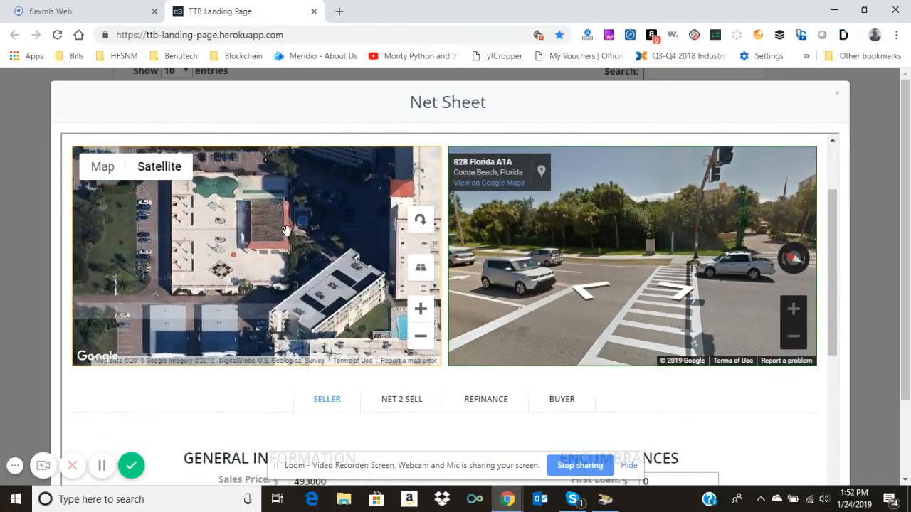
scroll(down, 3)
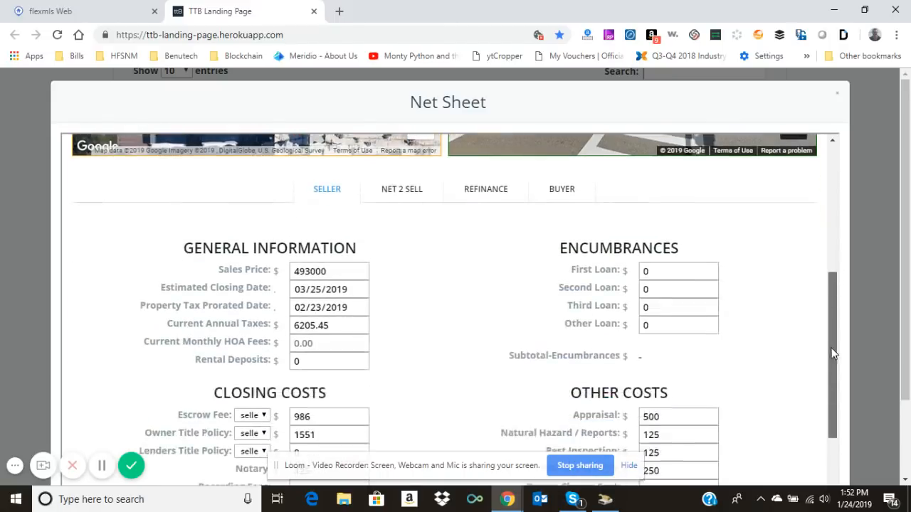
scroll(down, 3)
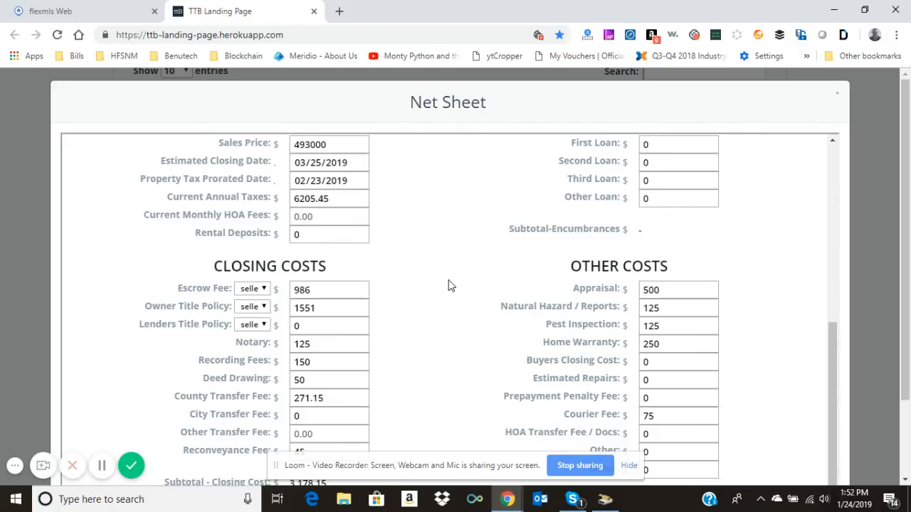
mouse_move(443, 287)
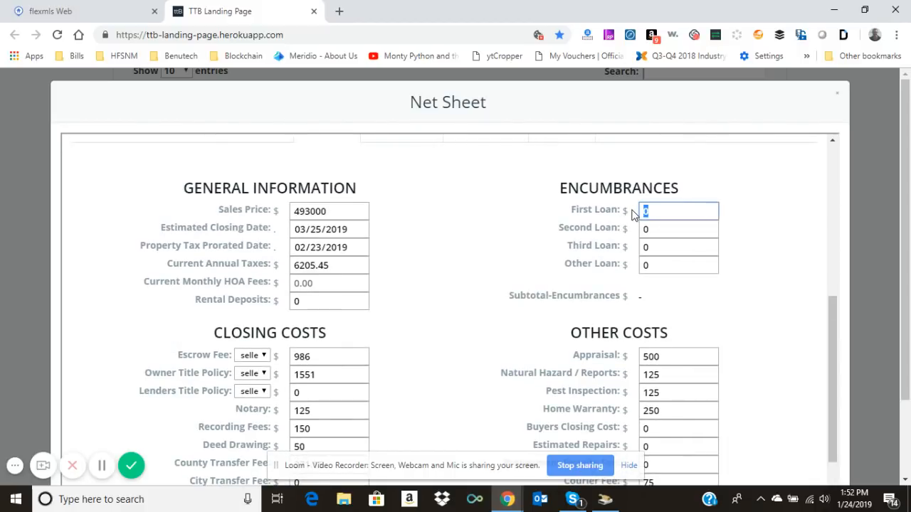
mouse_move(470, 228)
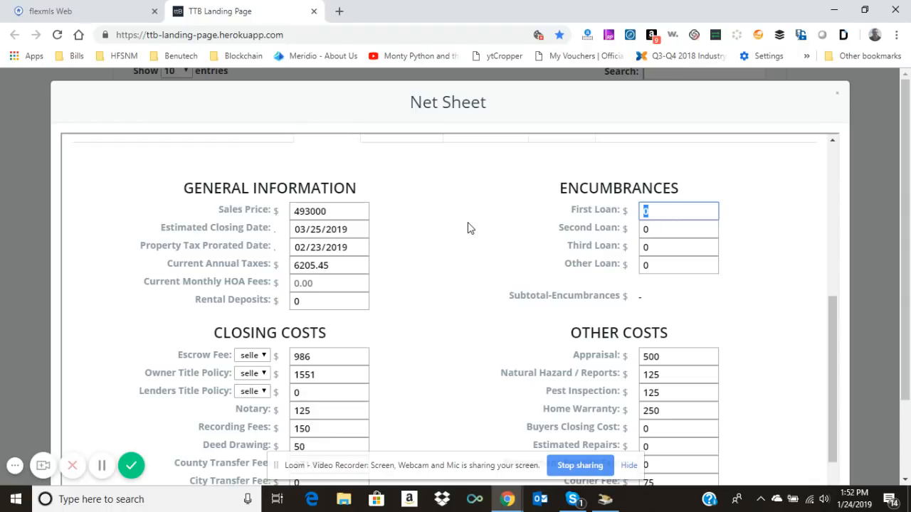
scroll(down, 3)
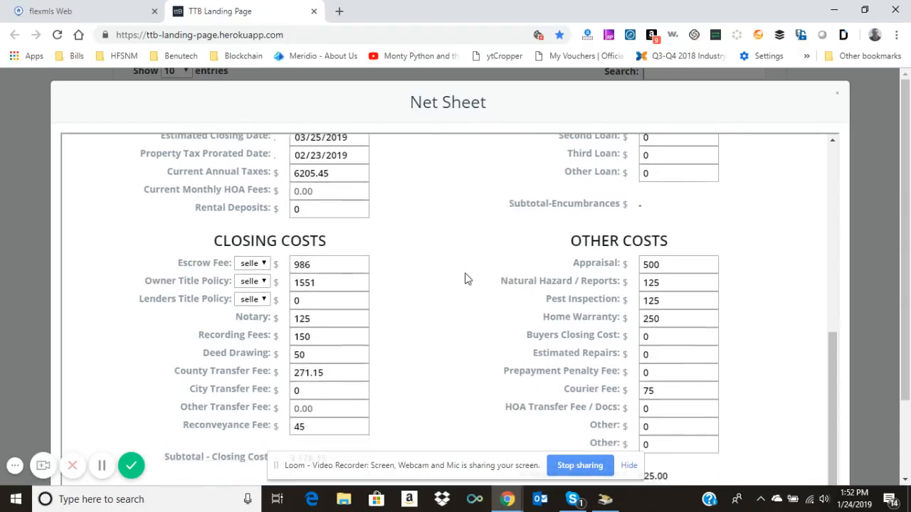
scroll(down, 3)
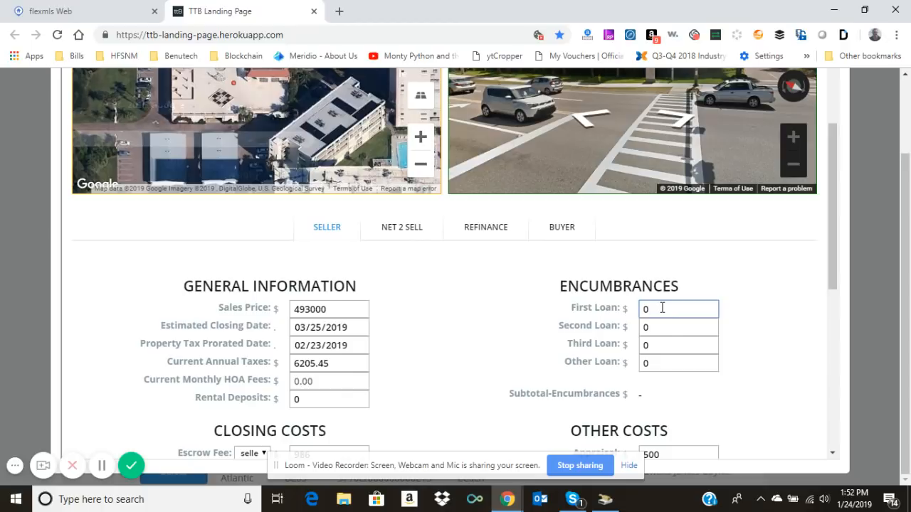
Enter a 230000 first loan so encumbrances subtotal 230,000.00 against the 499,000 price.
text(230000)
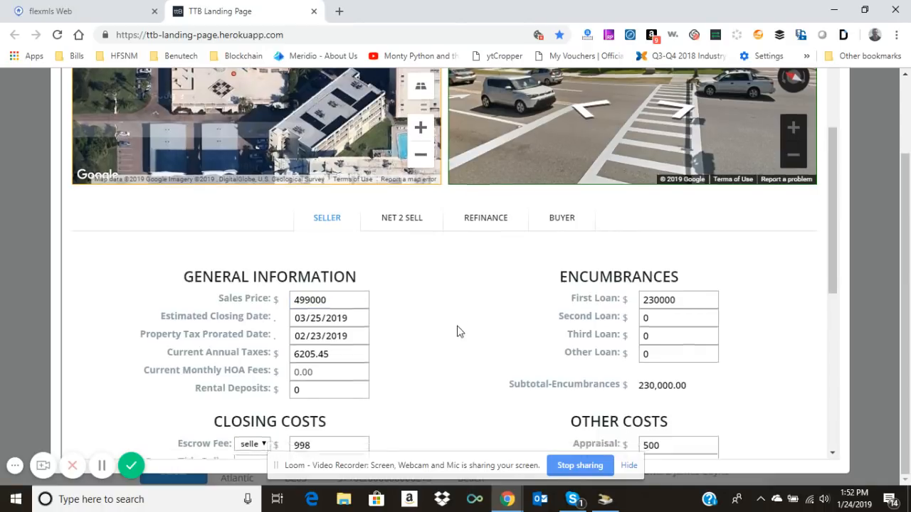
scroll(down, 3)
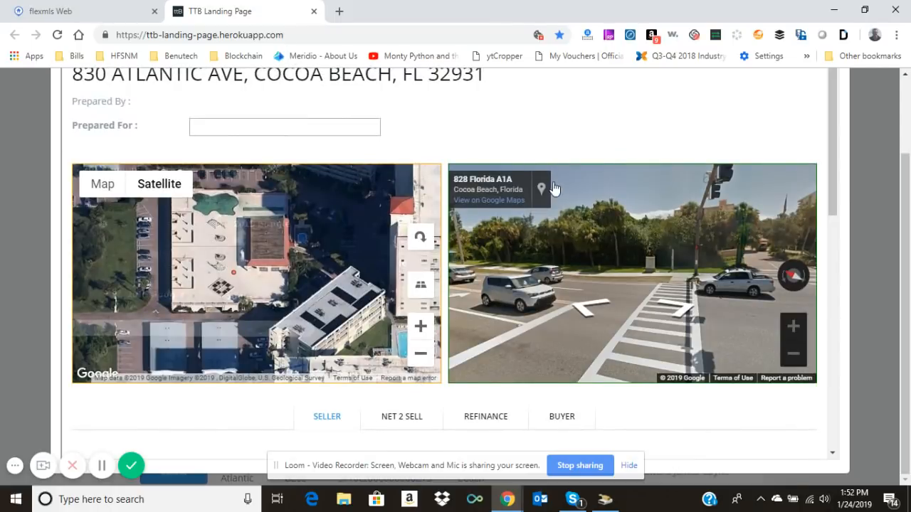
mouse_move(595, 112)
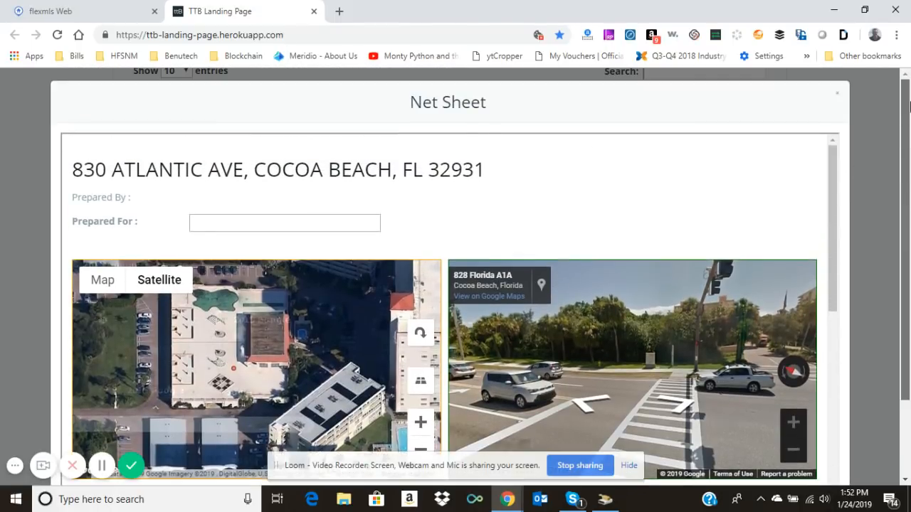
Close the net sheet and request a Full Profile Report for unit Apt B101.
click(837, 94)
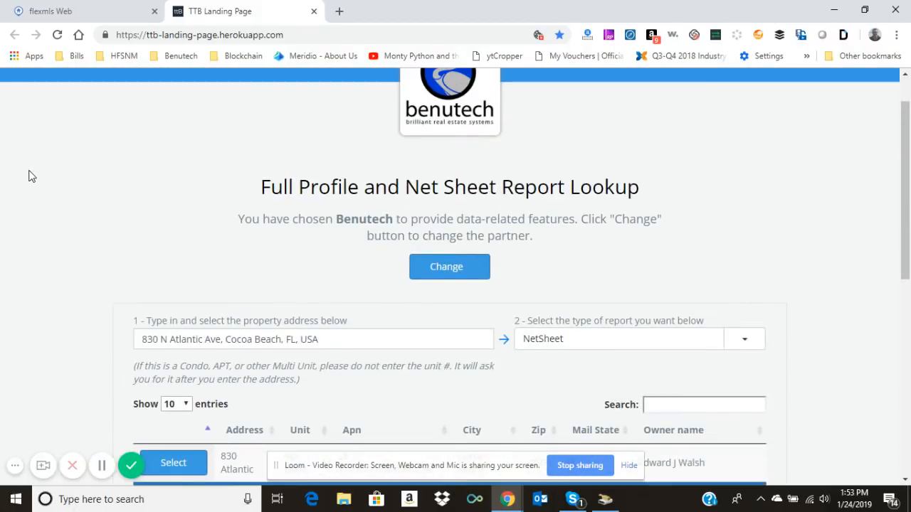
click(743, 339)
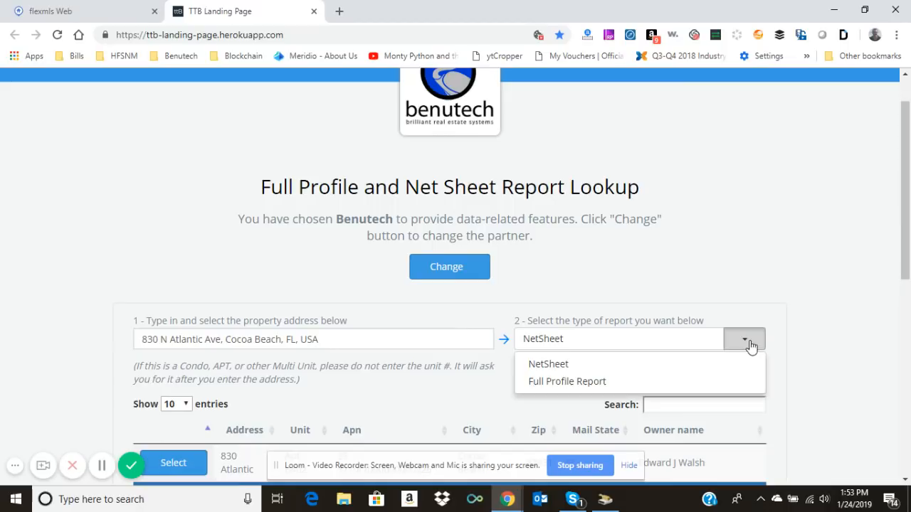
click(566, 381)
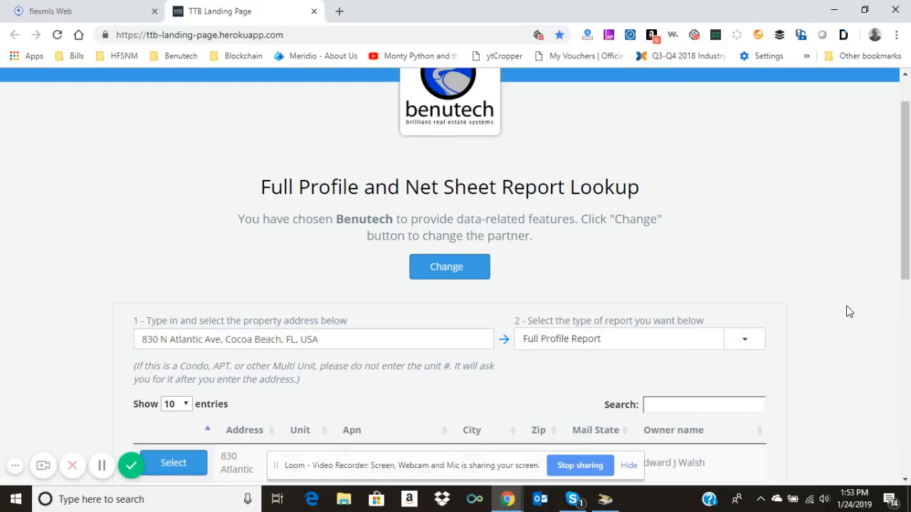
scroll(down, 3)
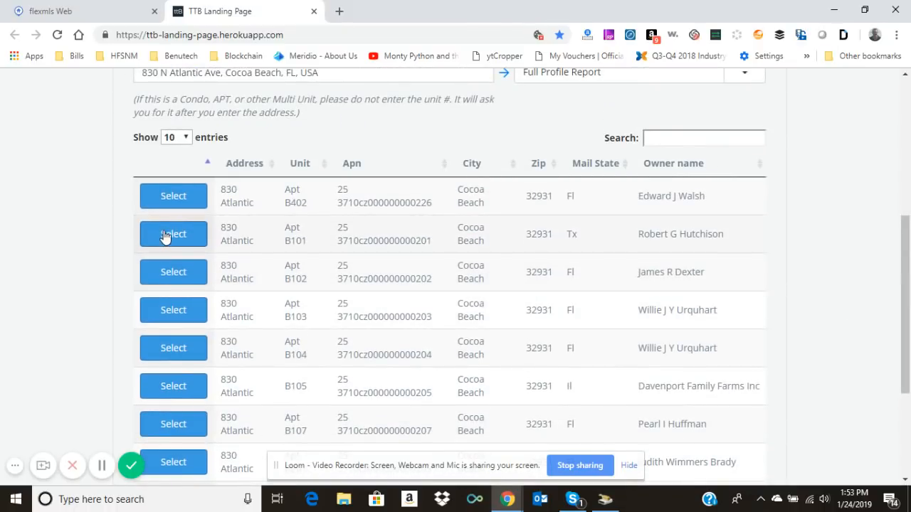
click(174, 234)
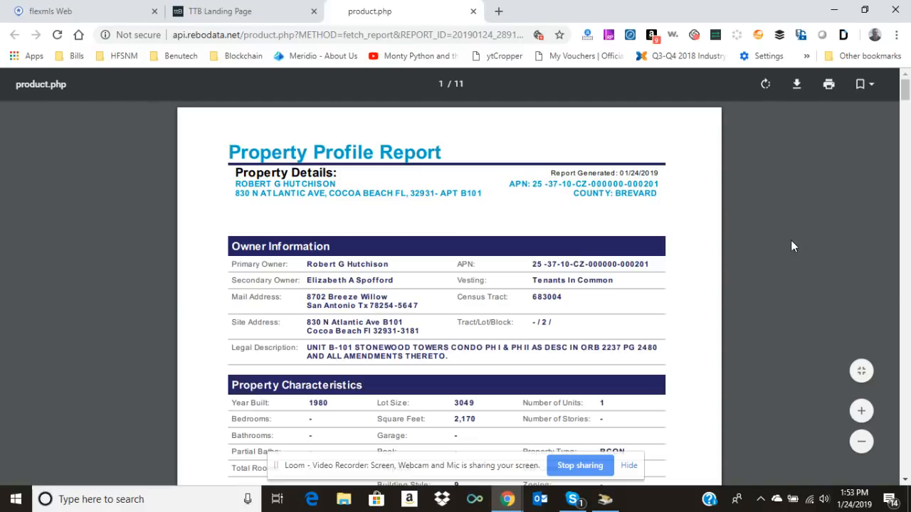
mouse_move(790, 197)
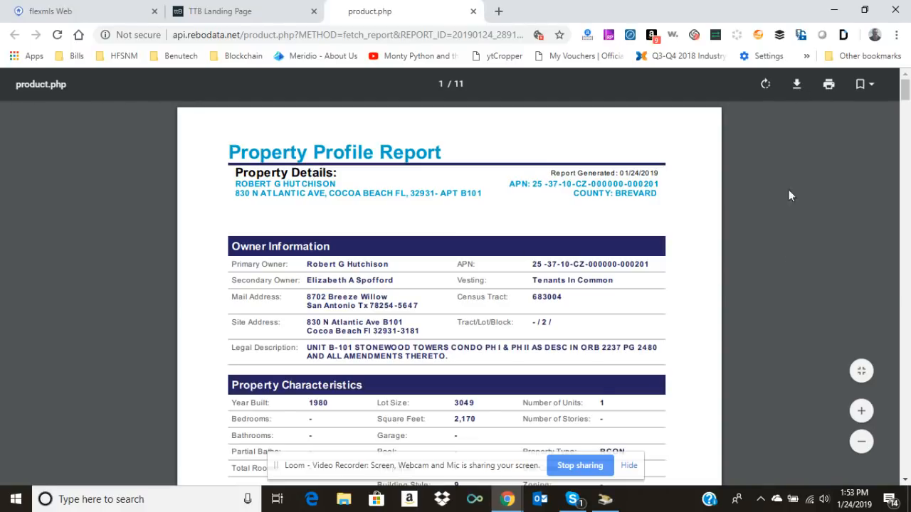
mouse_move(797, 220)
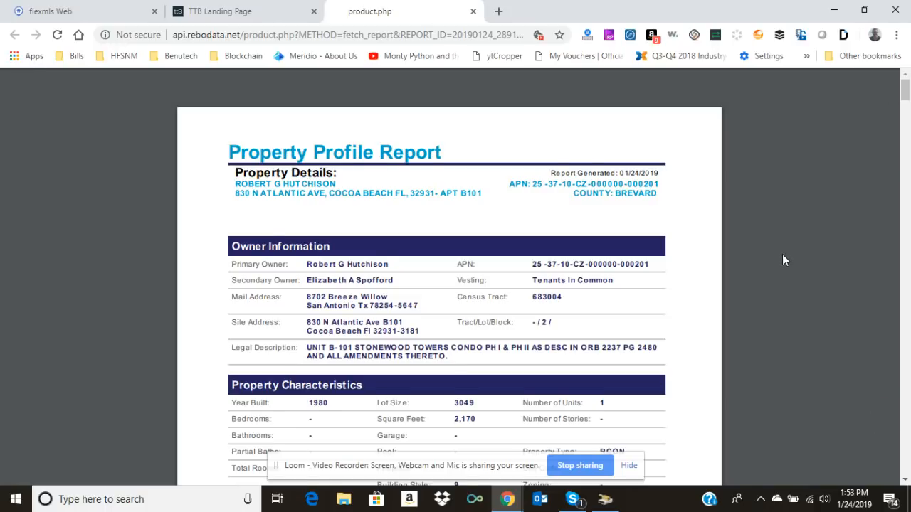
Review the report PDF down to its liability limitations, then return to the FlexMLS tab.
scroll(down, 3)
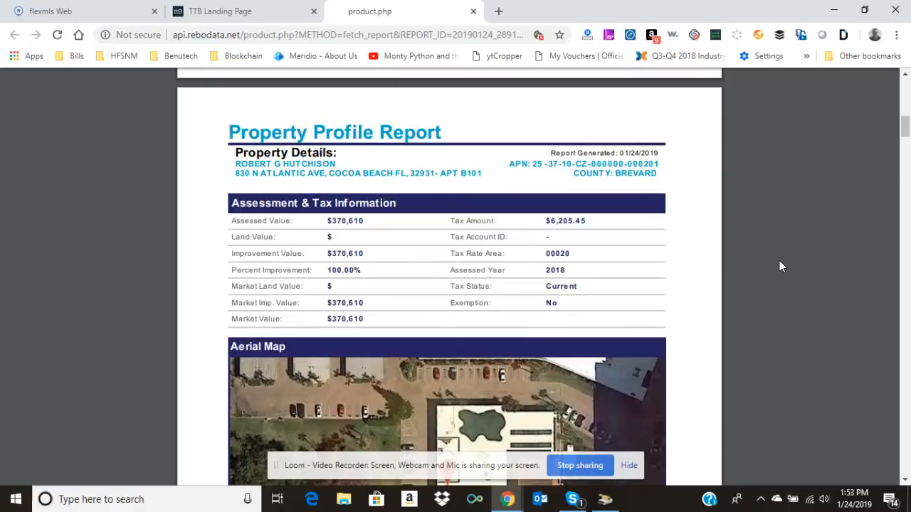
scroll(down, 3)
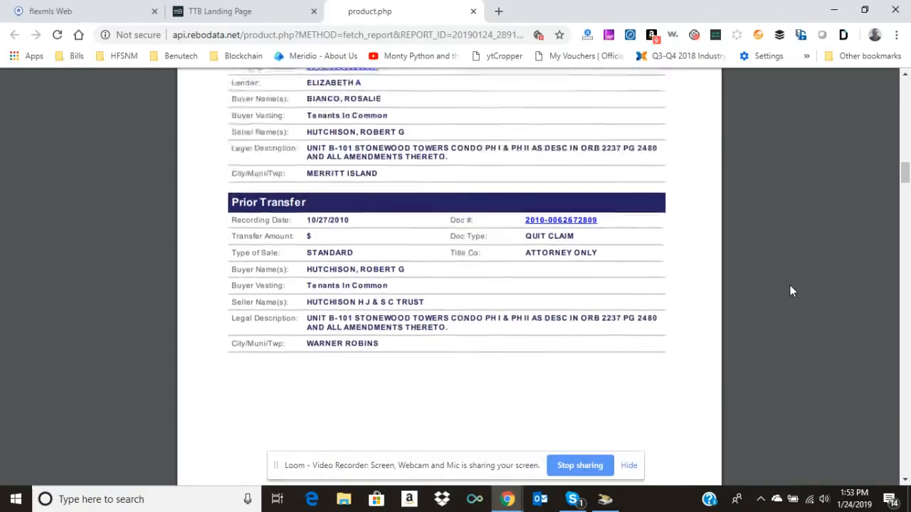
scroll(down, 3)
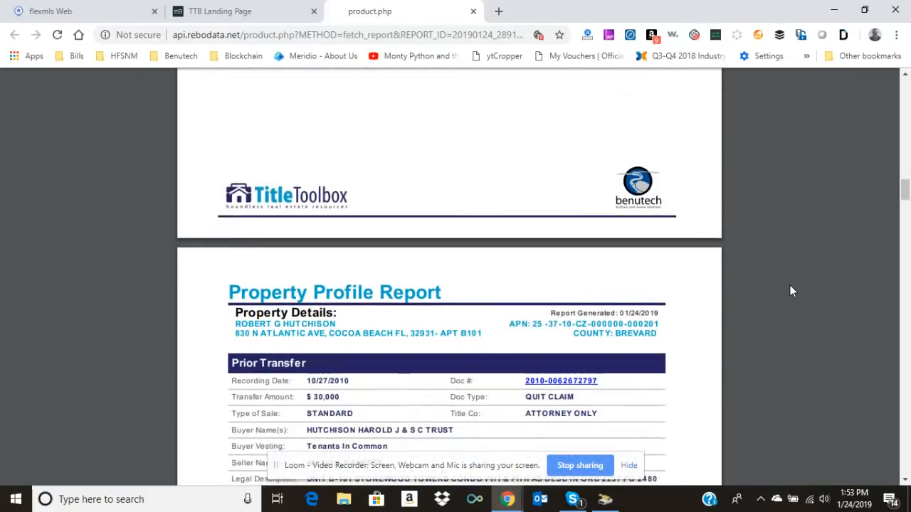
scroll(down, 3)
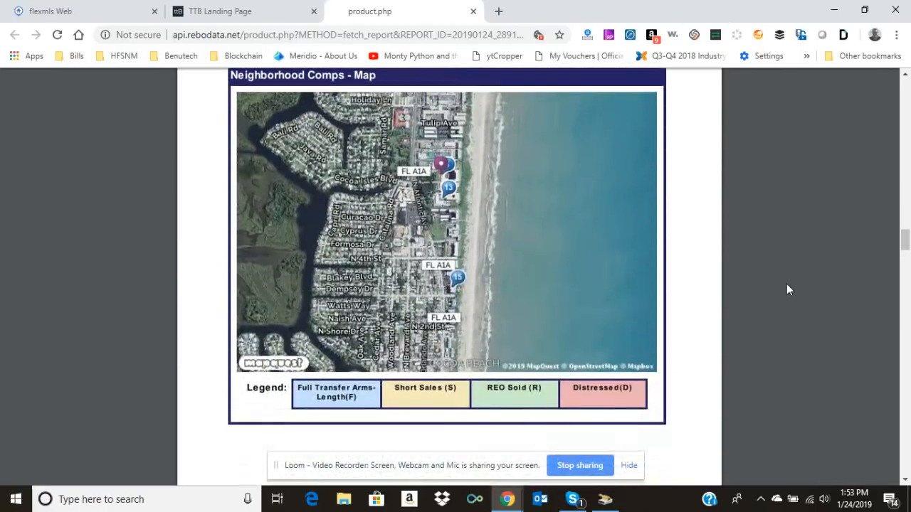
scroll(down, 3)
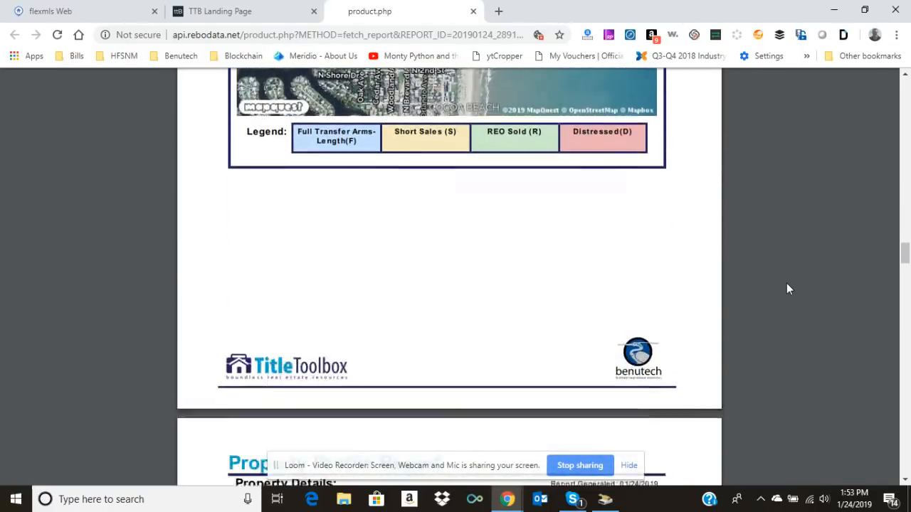
scroll(down, 3)
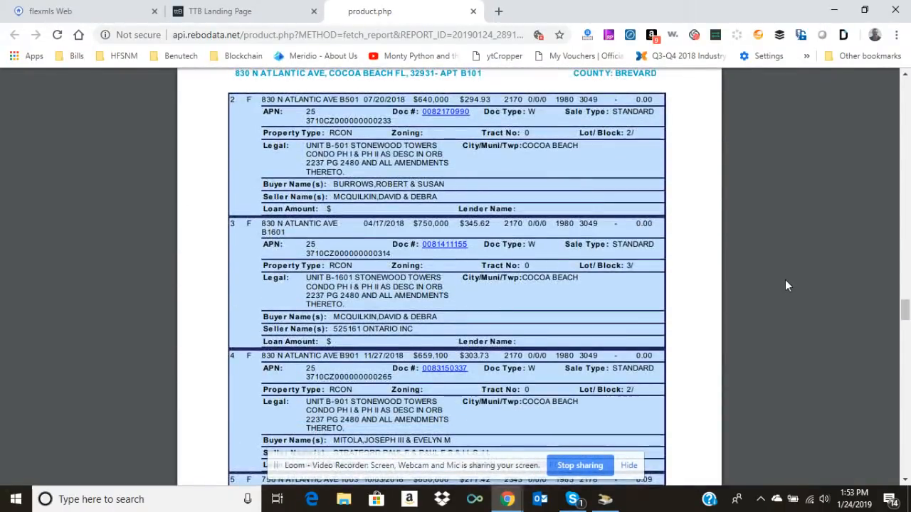
scroll(down, 3)
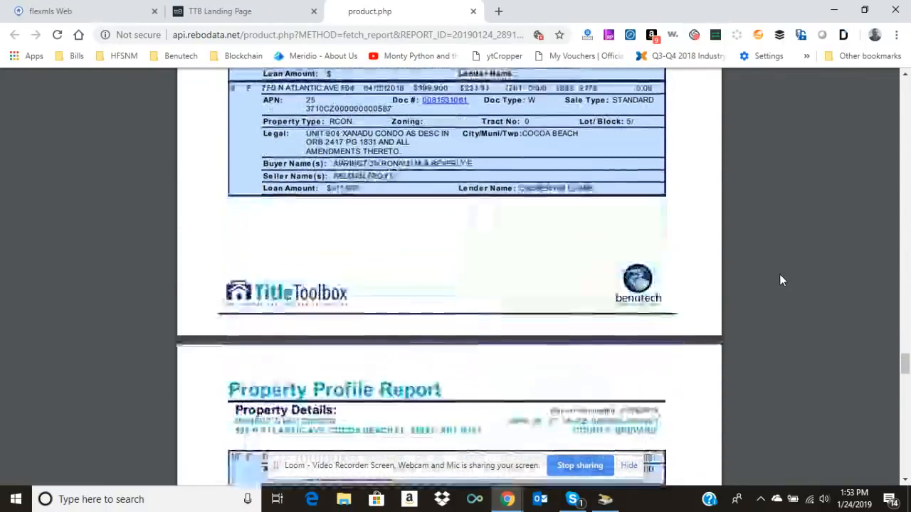
scroll(down, 3)
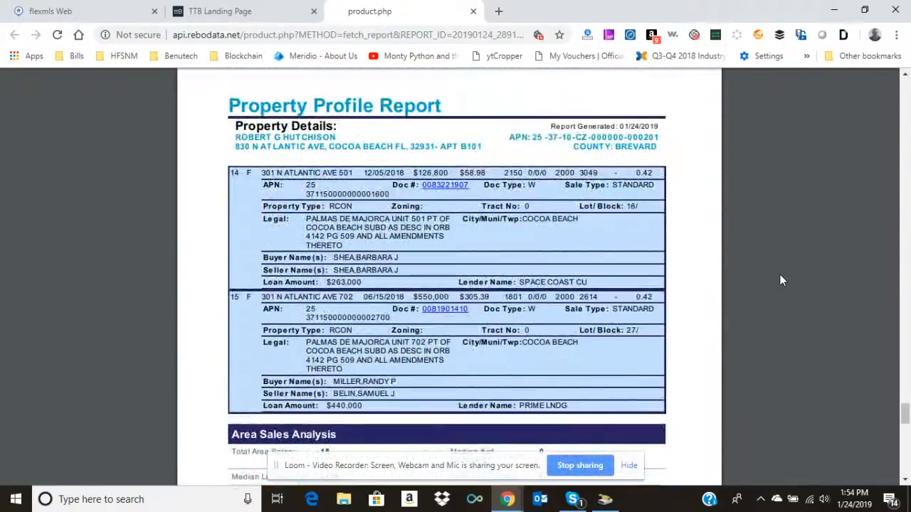
scroll(down, 3)
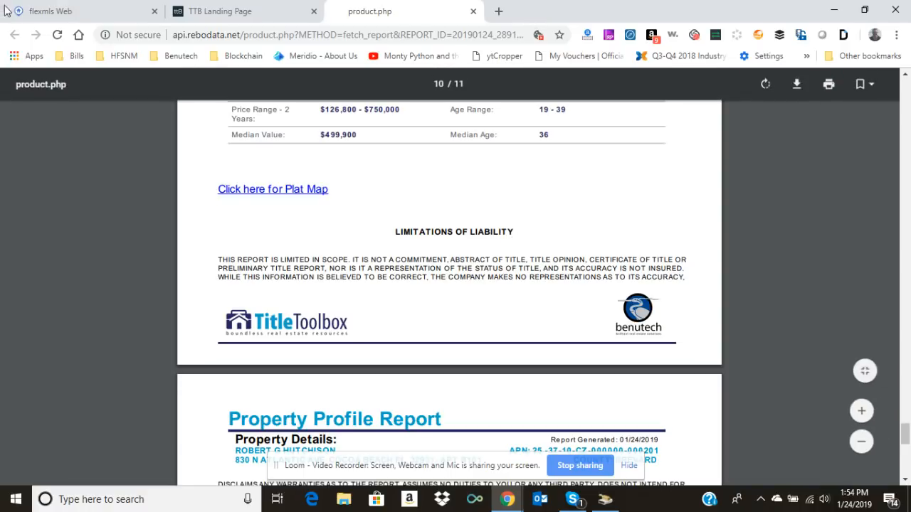
click(82, 12)
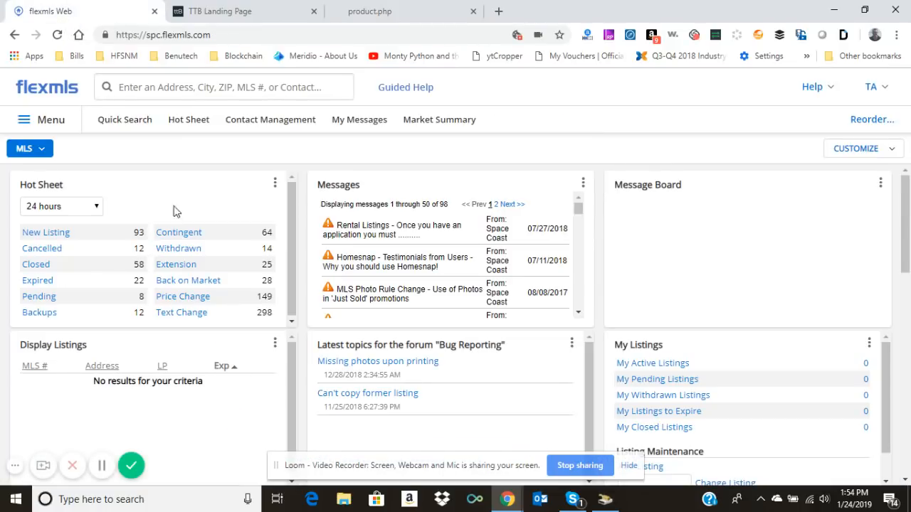
mouse_move(162, 160)
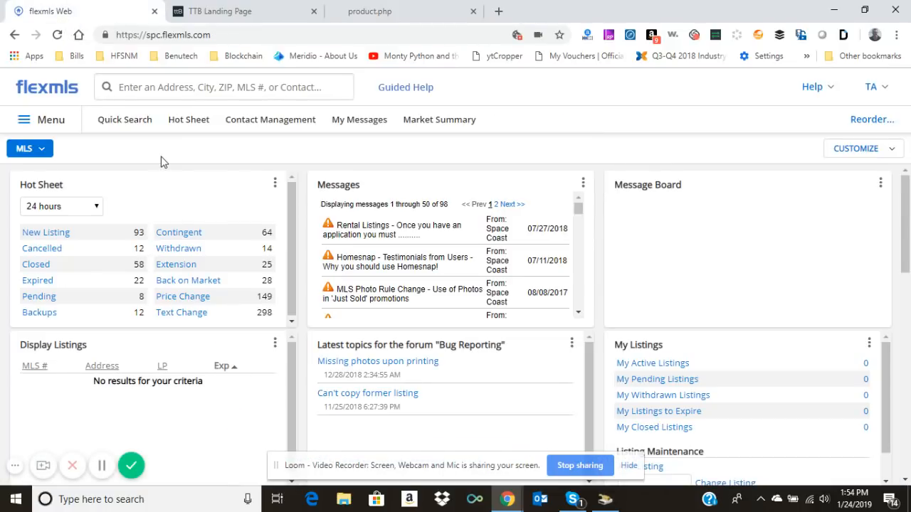